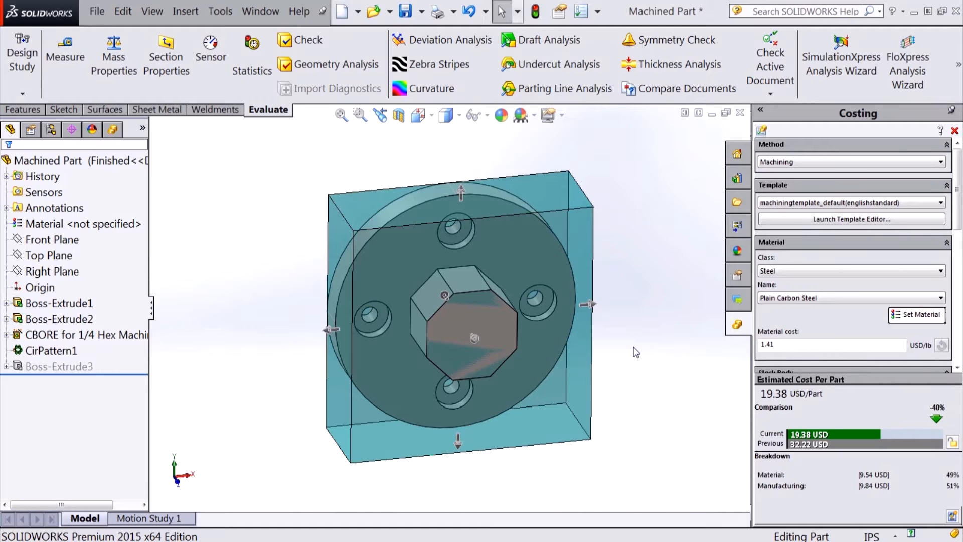
{"action": "mouse_move", "coordinate": [856, 187]}
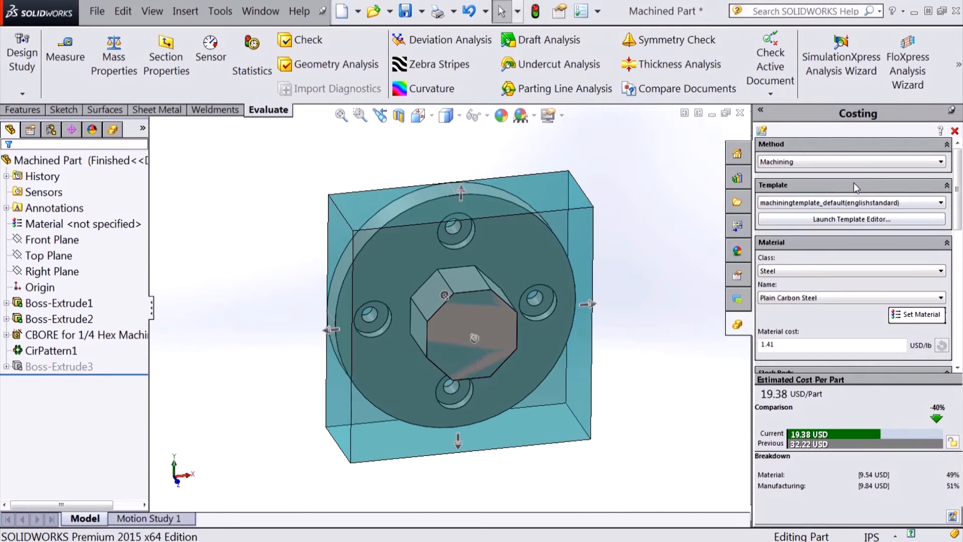
Change the stock body type to Custom, using the Turned configuration's round stock.
{"action": "scroll", "scroll_direction": "down", "scroll_amount": 3}
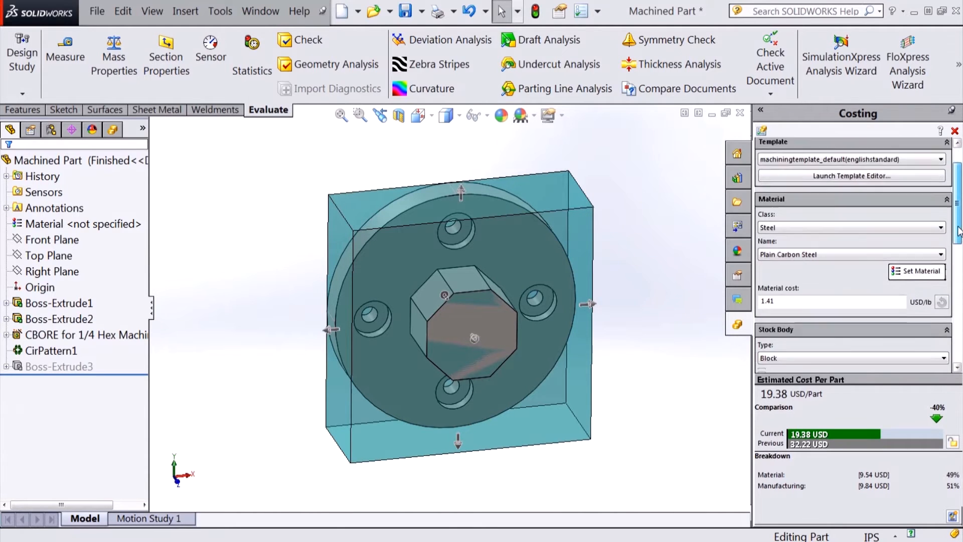
{"action": "scroll", "scroll_direction": "down", "scroll_amount": 3}
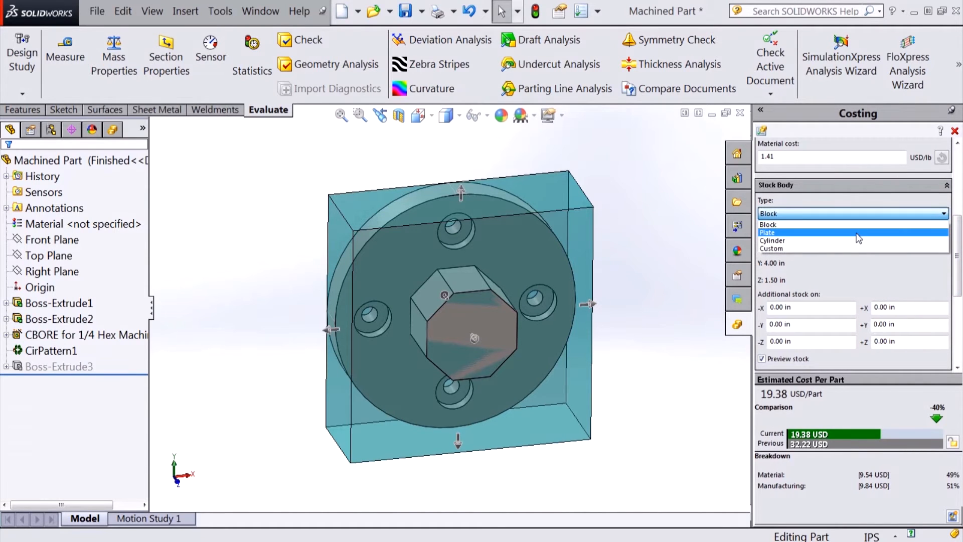
{"action": "mouse_move", "coordinate": [860, 244]}
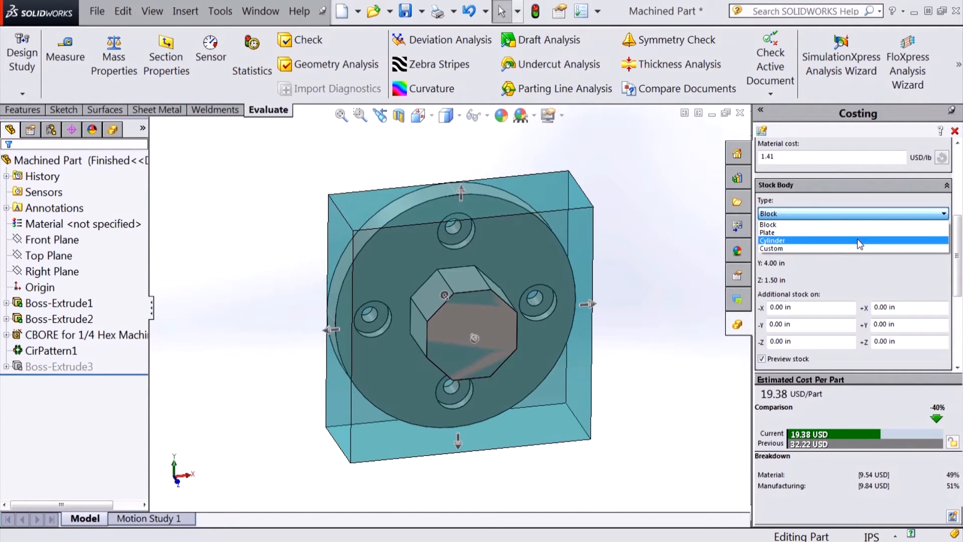
{"action": "left_click", "coordinate": [771, 249]}
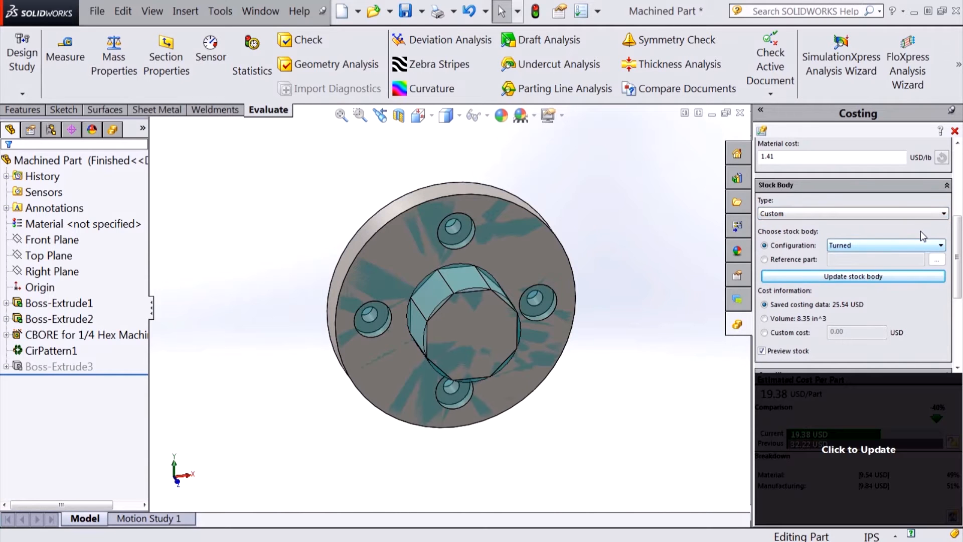
{"action": "mouse_move", "coordinate": [892, 254]}
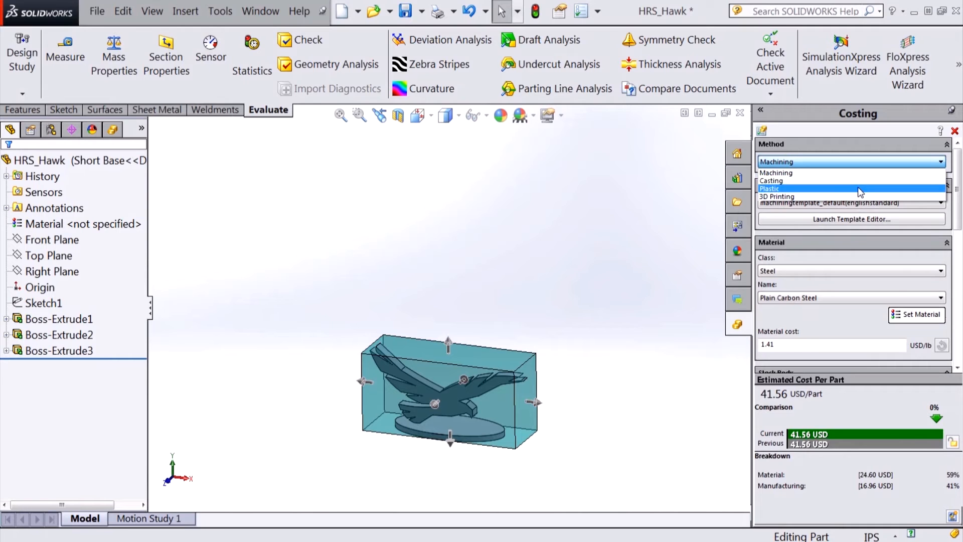
{"action": "mouse_move", "coordinate": [858, 196]}
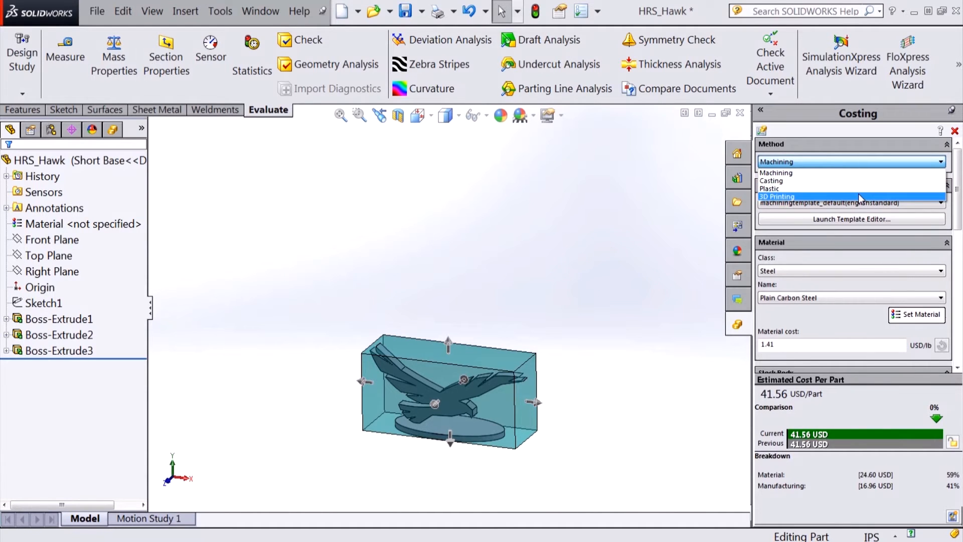
Cost the hawk as a Casting in the Aluminium Alloys class, reviewing the Molding settings.
{"action": "left_click", "coordinate": [773, 180]}
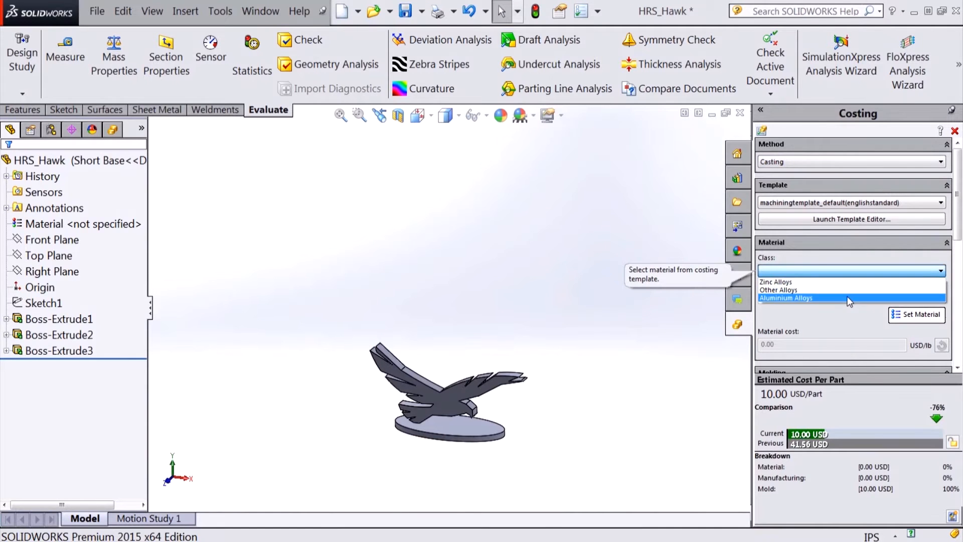
{"action": "left_click", "coordinate": [786, 298]}
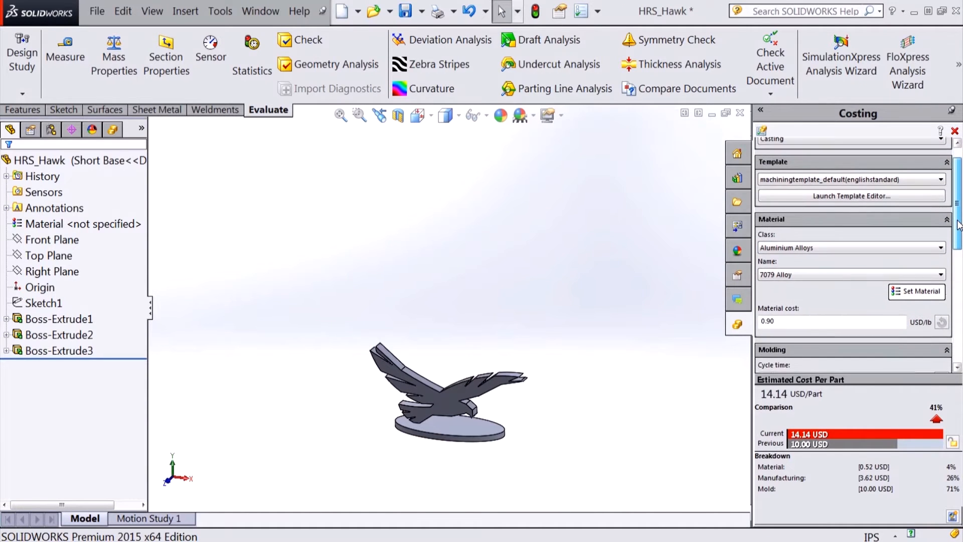
{"action": "scroll", "scroll_direction": "down", "scroll_amount": 3}
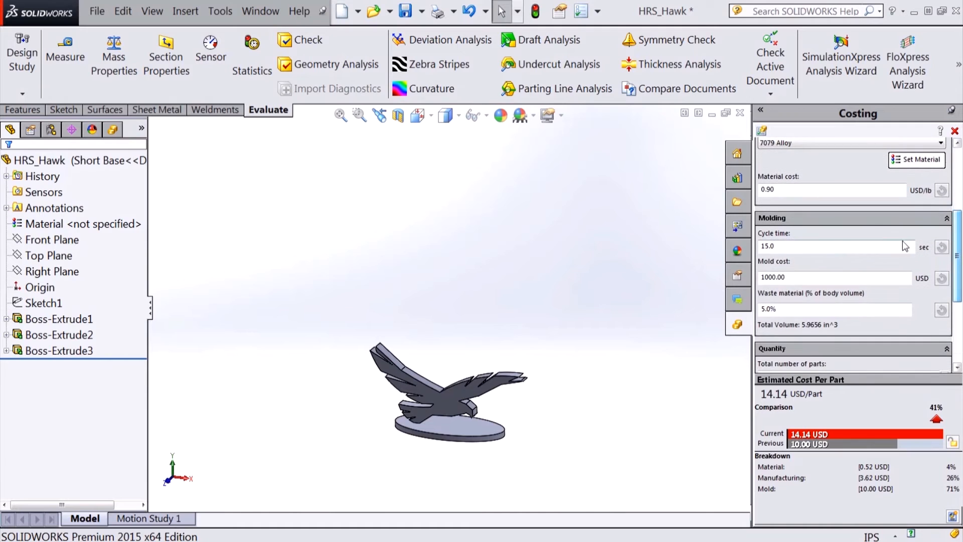
{"action": "mouse_move", "coordinate": [890, 273]}
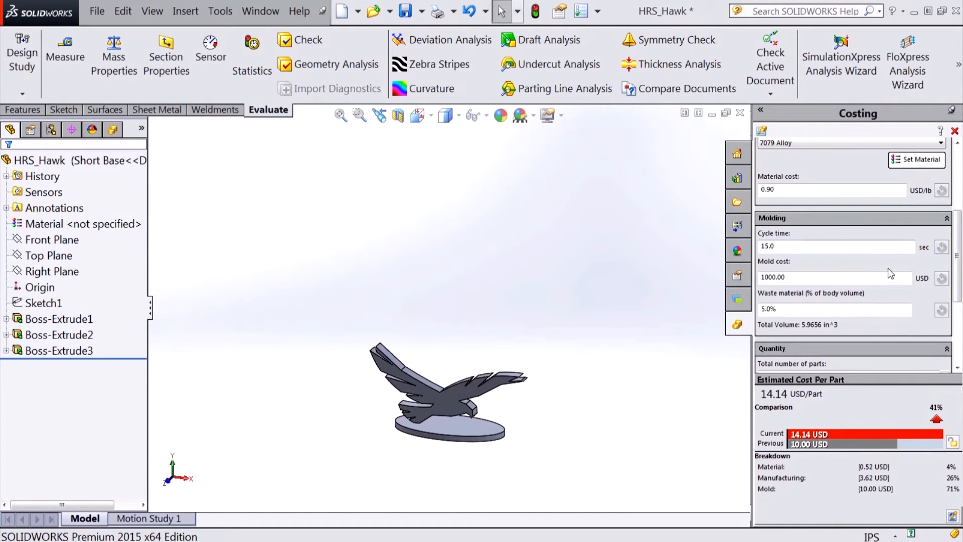
{"action": "mouse_move", "coordinate": [868, 322]}
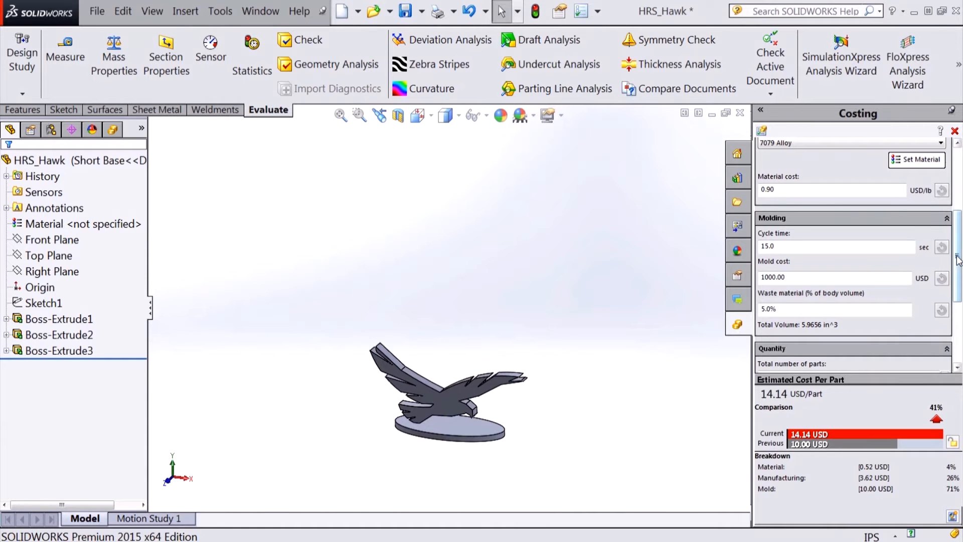
Switch the costing method to Plastic and review the ABS material and molding settings.
{"action": "left_click", "coordinate": [851, 162]}
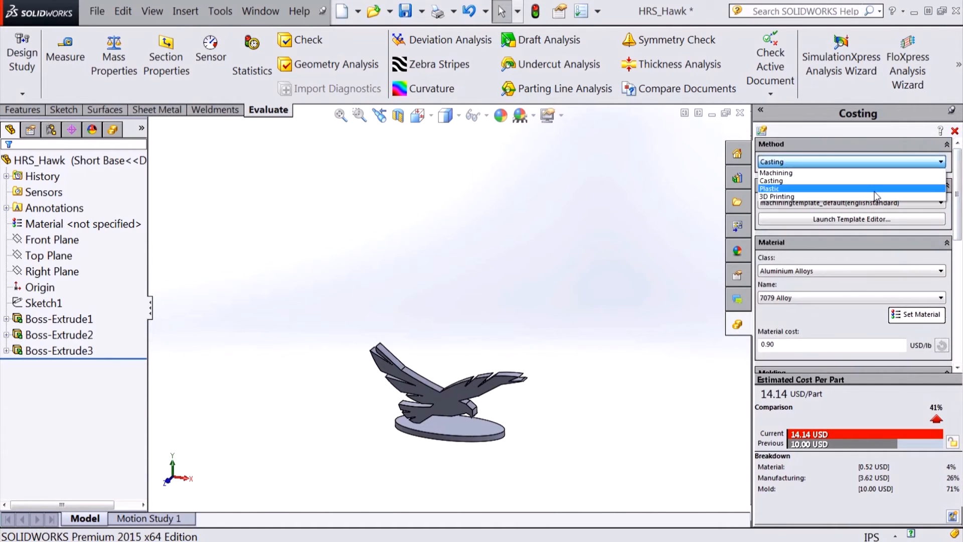
{"action": "left_click", "coordinate": [770, 188]}
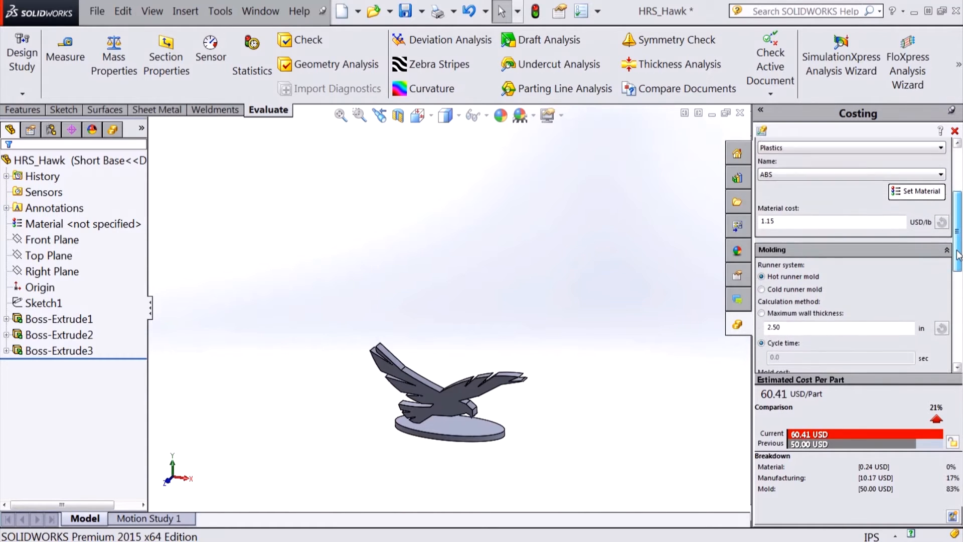
{"action": "scroll", "scroll_direction": "down", "scroll_amount": 3}
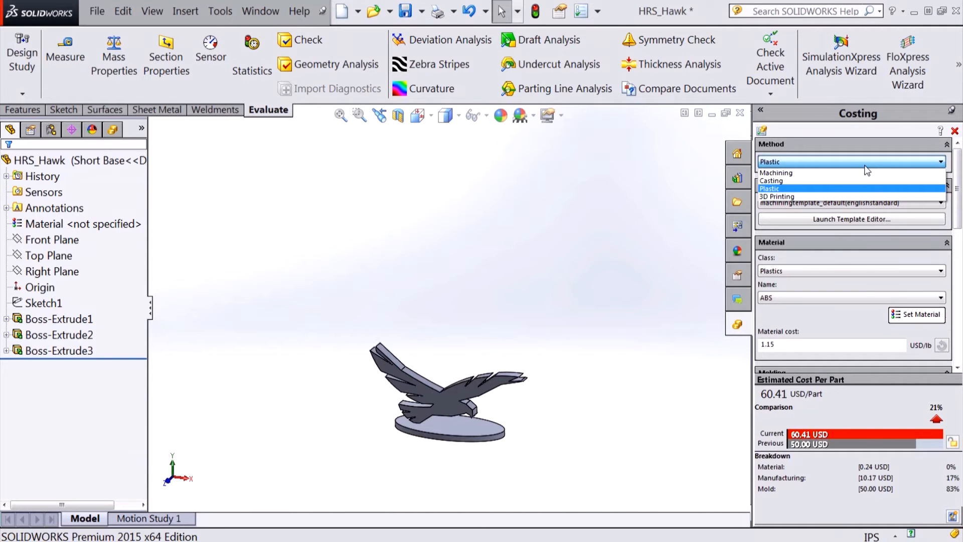
Cost the hawk for 3D Printing with Plastics material class, then begin adding a cost sensor.
{"action": "left_click", "coordinate": [778, 196]}
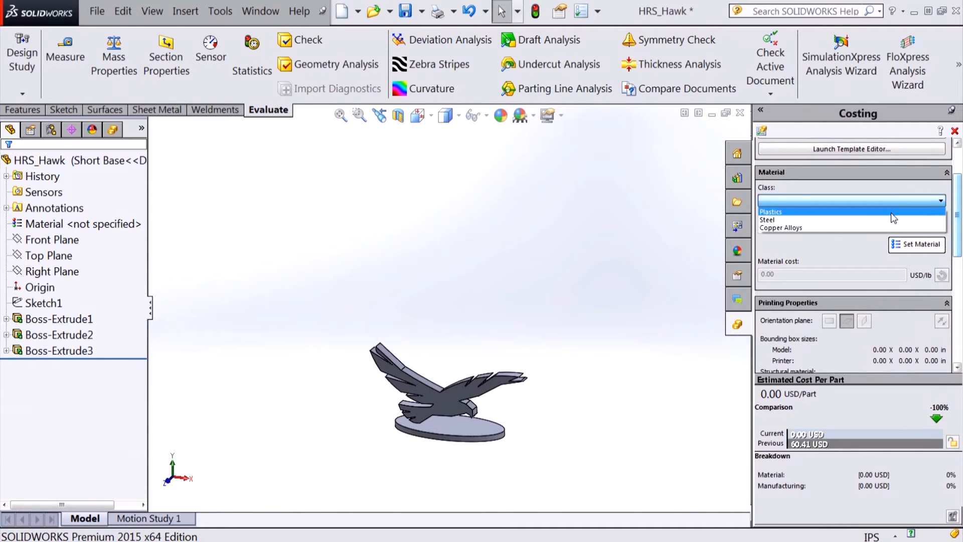
{"action": "left_click", "coordinate": [770, 211]}
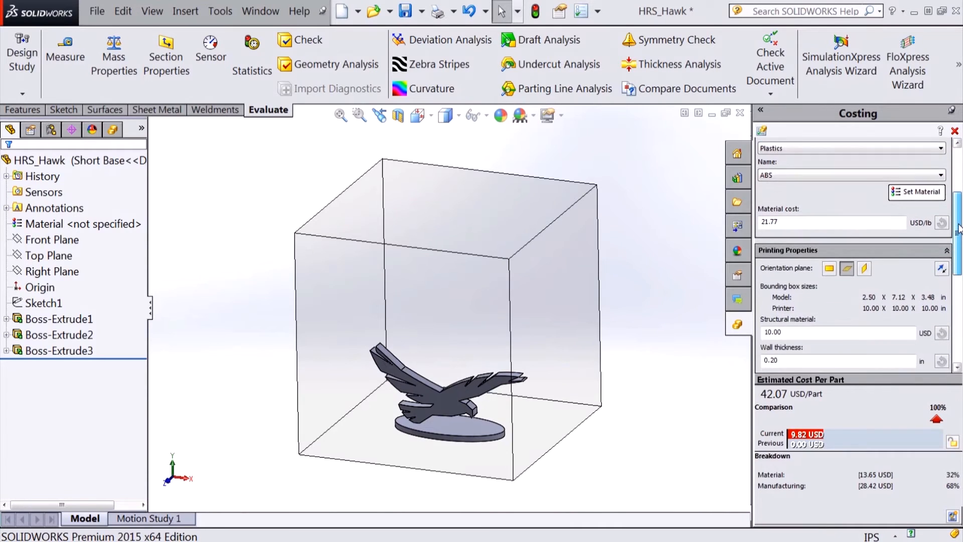
{"action": "scroll", "scroll_direction": "down", "scroll_amount": 3}
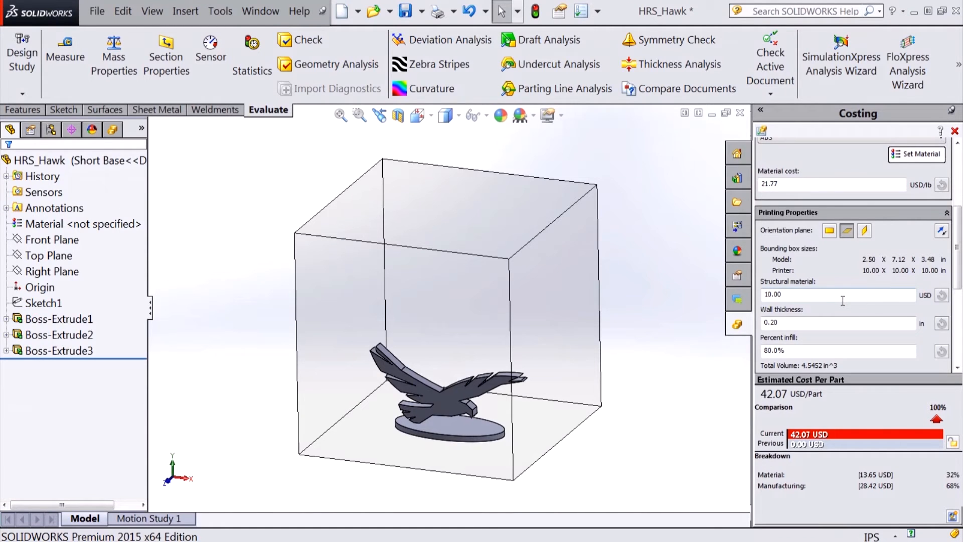
{"action": "mouse_move", "coordinate": [588, 323]}
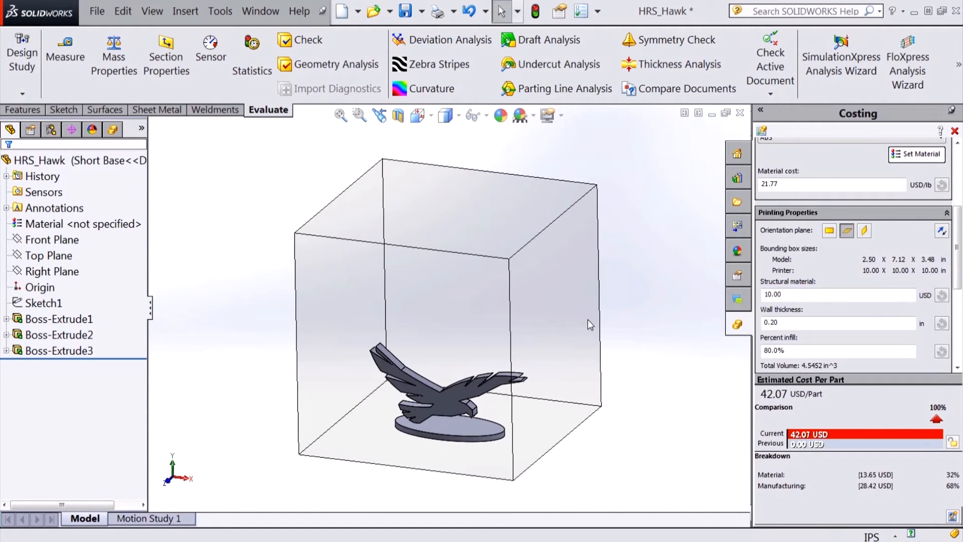
{"action": "mouse_move", "coordinate": [576, 320]}
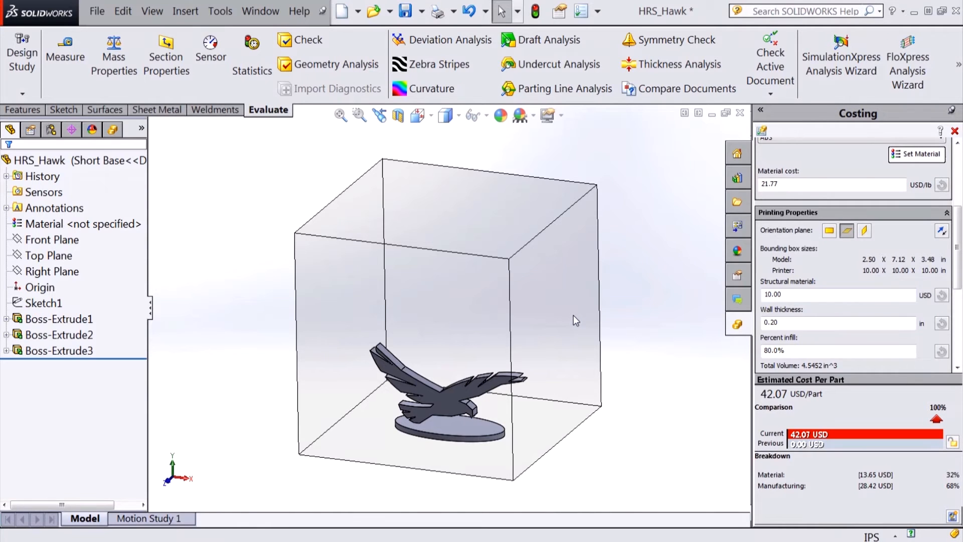
{"action": "left_click", "coordinate": [42, 192]}
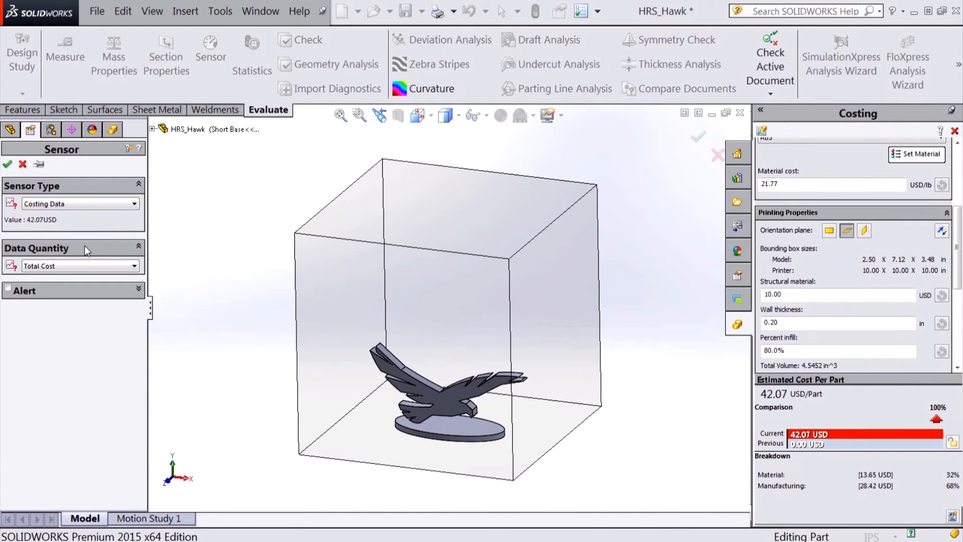
Add a total-cost sensor with an alert when cost exceeds 50 USD.
{"action": "left_click", "coordinate": [8, 291]}
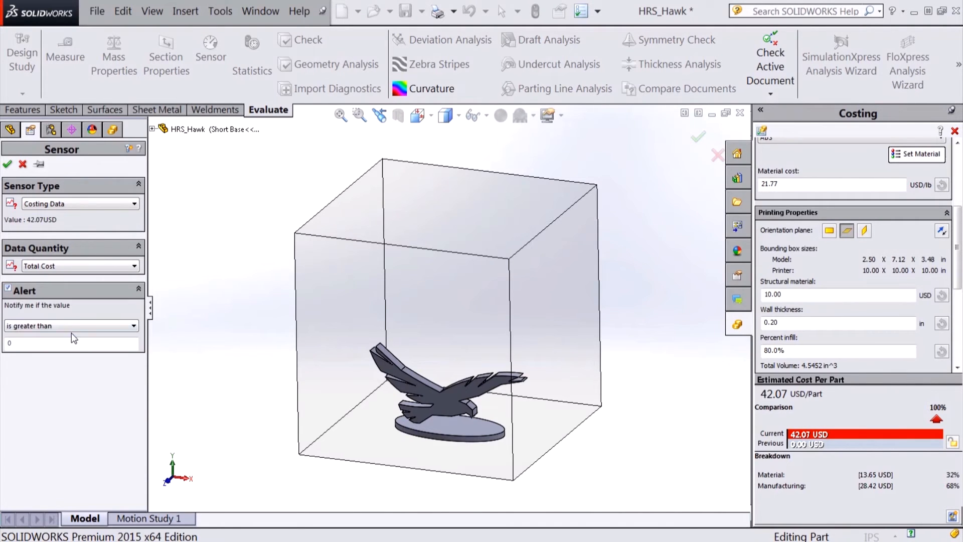
{"action": "type", "text": "50"}
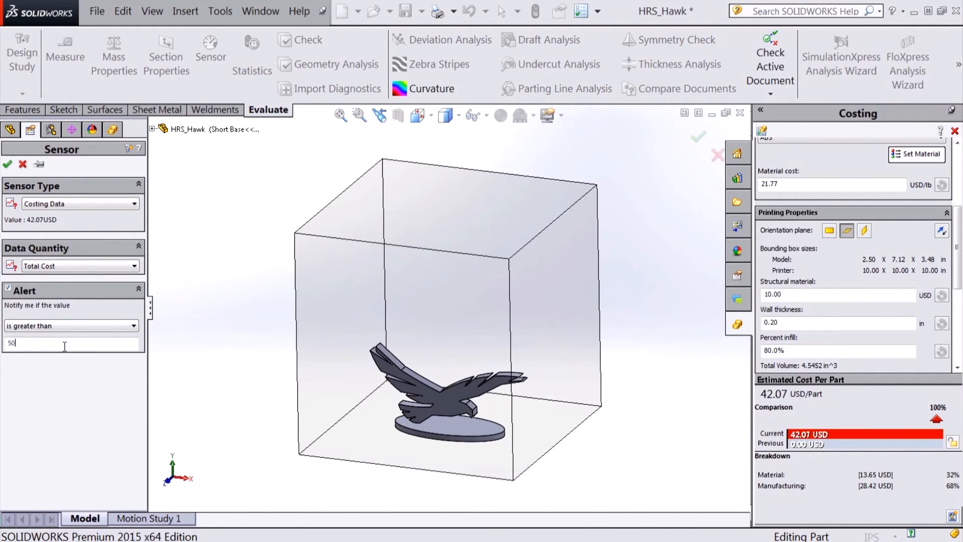
{"action": "left_click", "coordinate": [7, 165]}
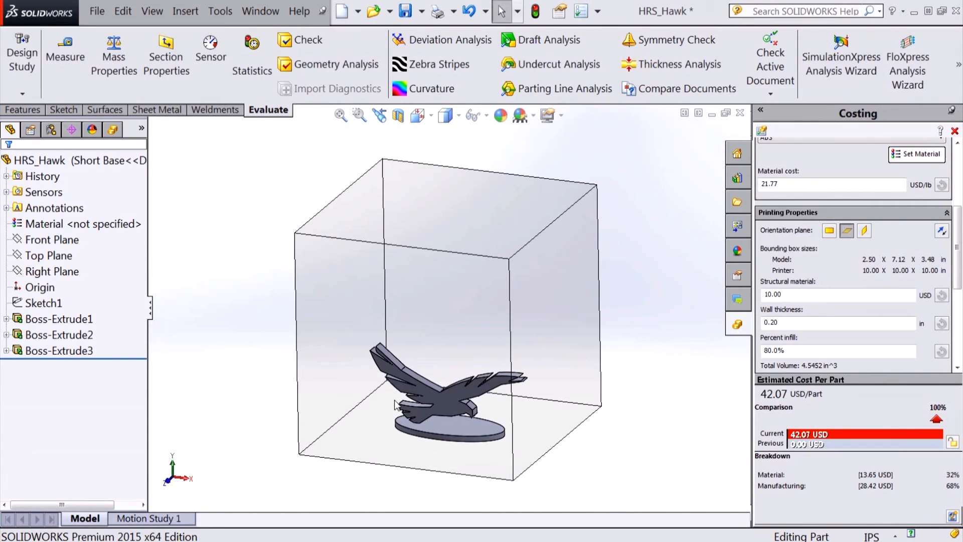
{"action": "mouse_move", "coordinate": [422, 453]}
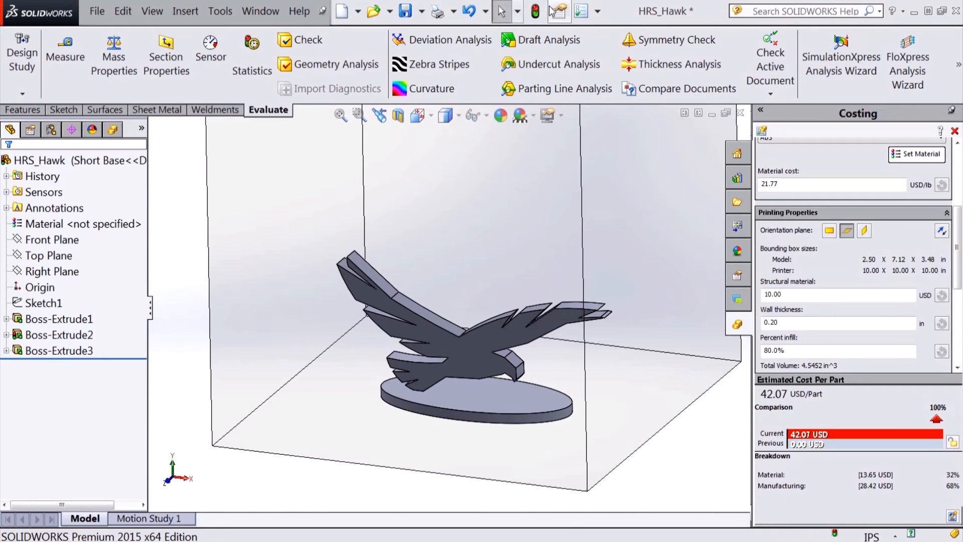
Thicken the hawk's base extrusion, raising the 3D-printing estimate to 82.68 USD per part.
{"action": "left_click", "coordinate": [558, 65]}
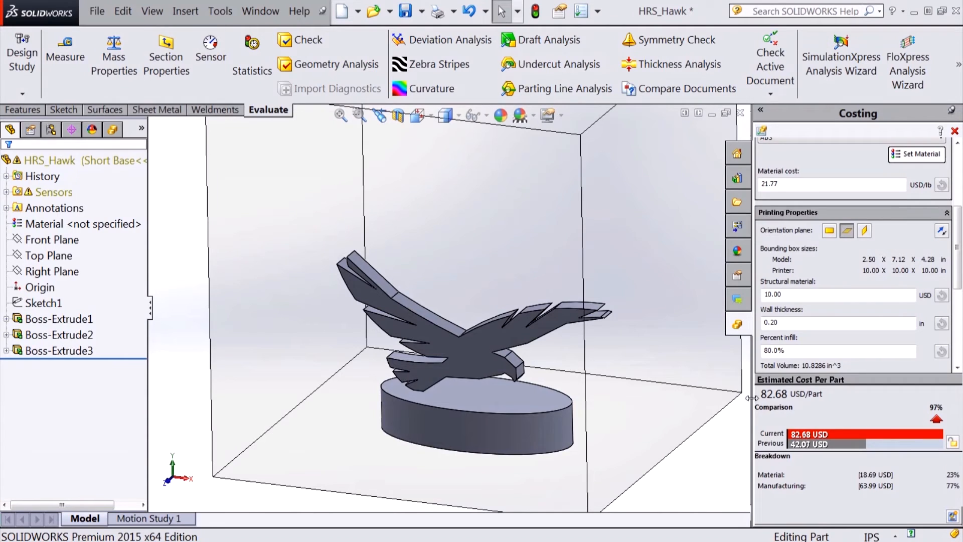
{"action": "mouse_move", "coordinate": [771, 413]}
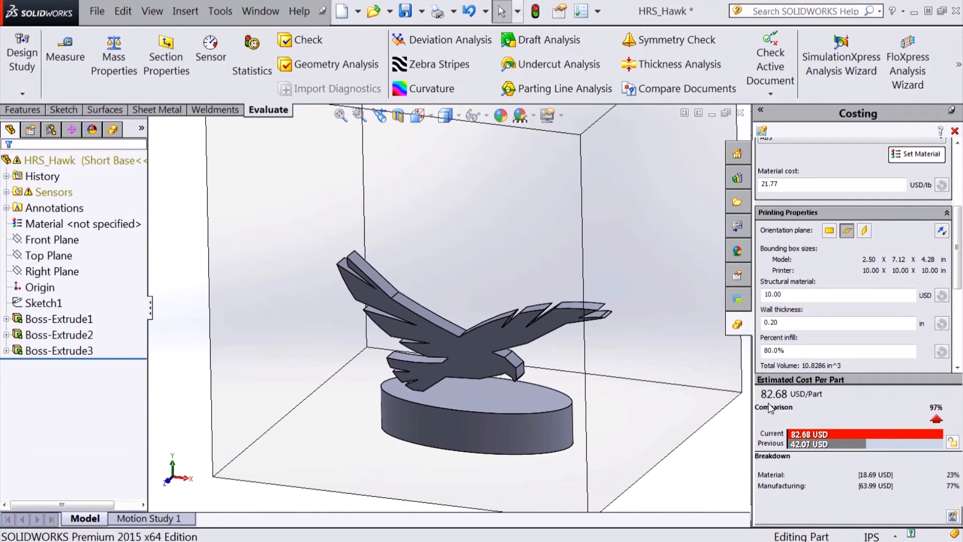
{"action": "mouse_move", "coordinate": [767, 409]}
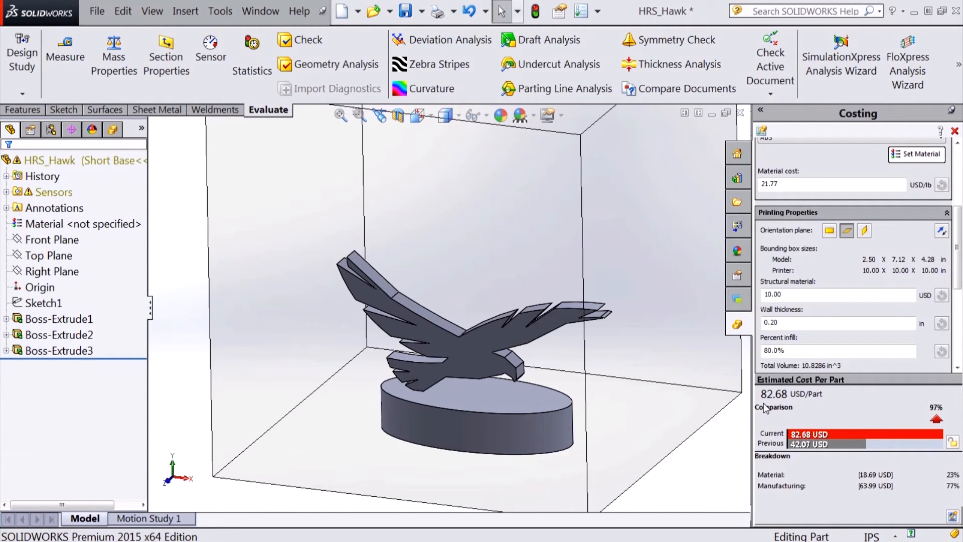
{"action": "mouse_move", "coordinate": [668, 394]}
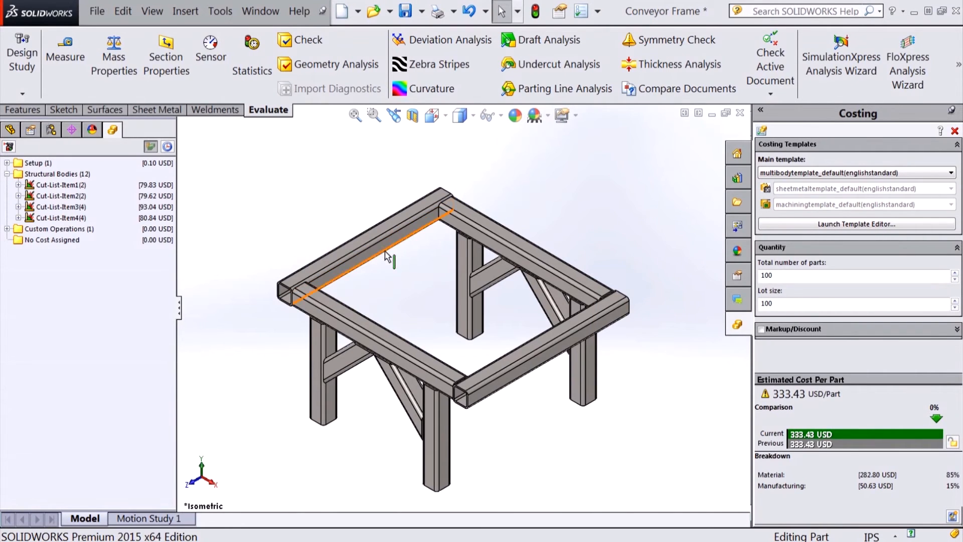
{"action": "mouse_move", "coordinate": [85, 196]}
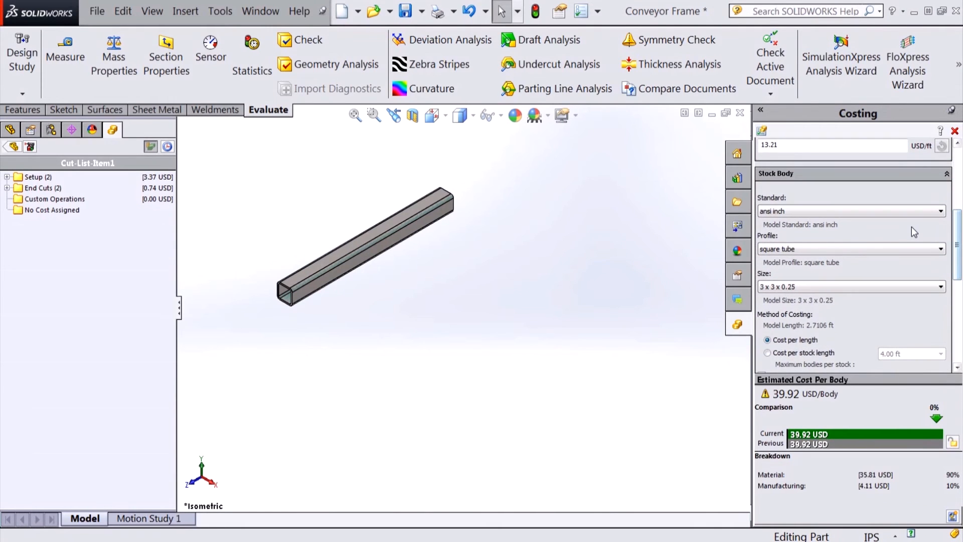
{"action": "mouse_move", "coordinate": [908, 240]}
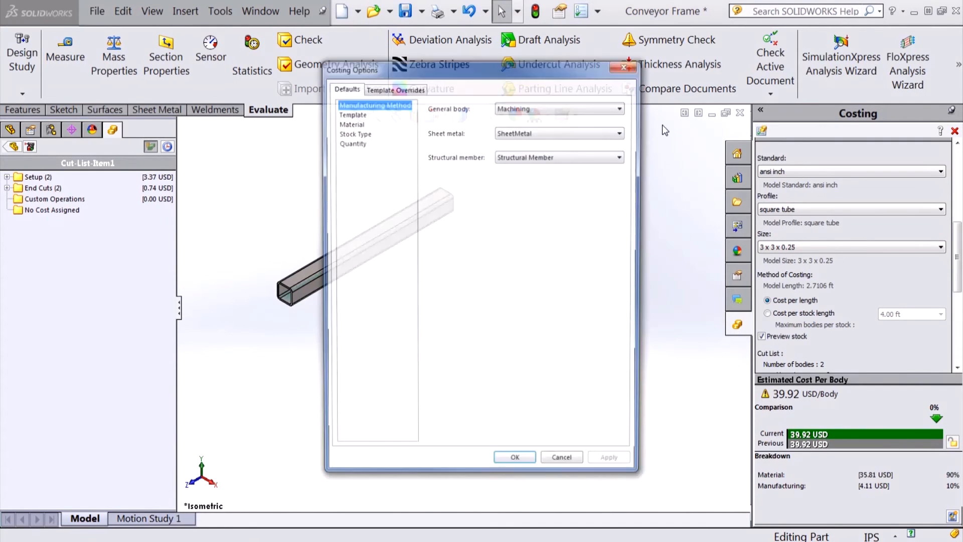
{"action": "left_click", "coordinate": [396, 91]}
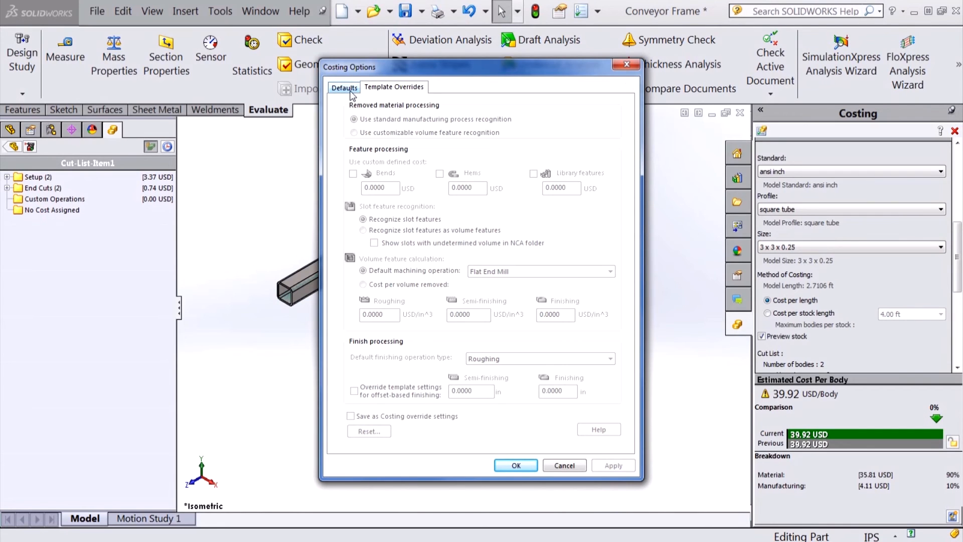
{"action": "left_click", "coordinate": [344, 87]}
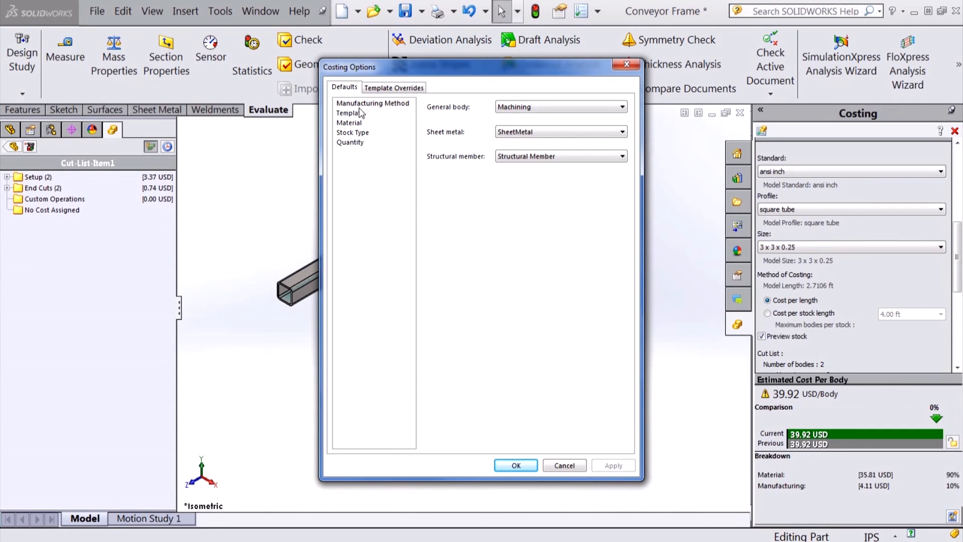
{"action": "left_click", "coordinate": [349, 113]}
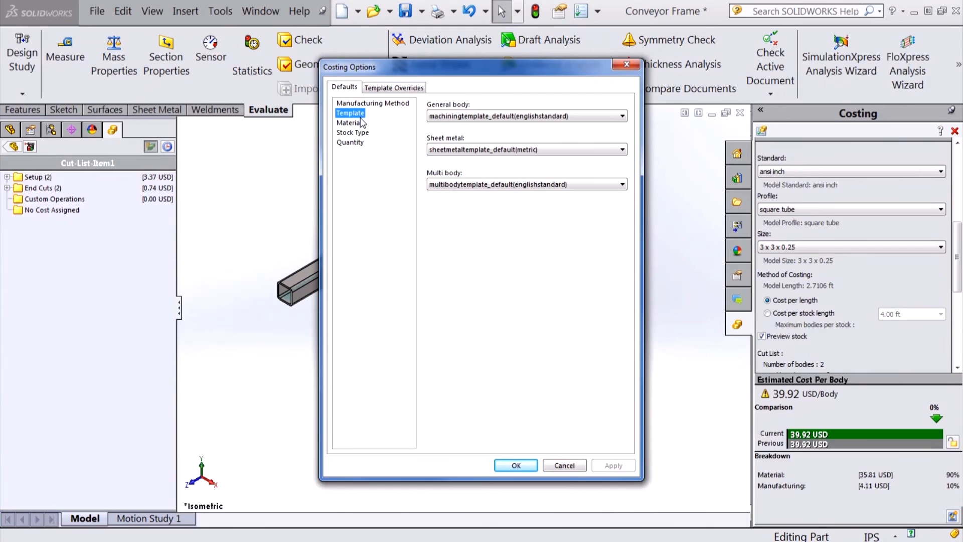
{"action": "mouse_move", "coordinate": [363, 135]}
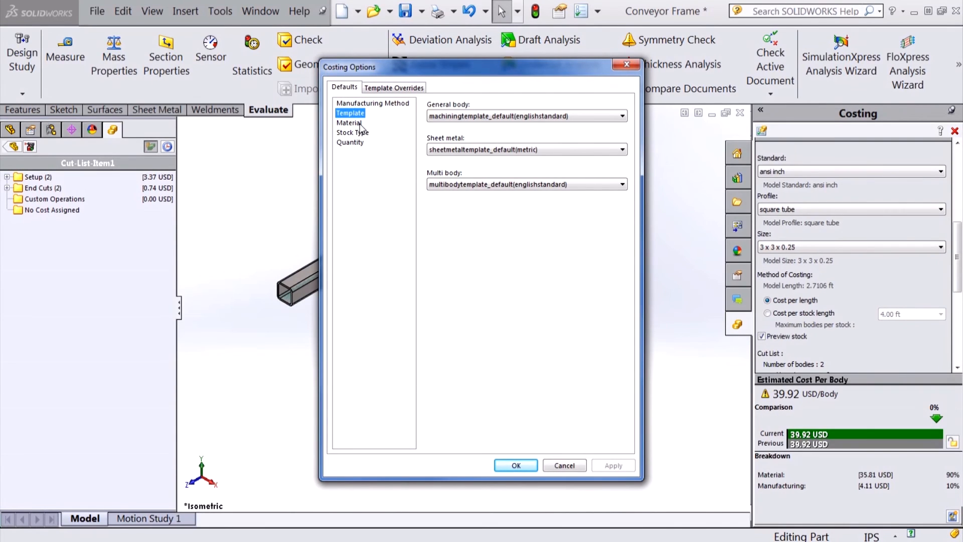
{"action": "left_click", "coordinate": [352, 133]}
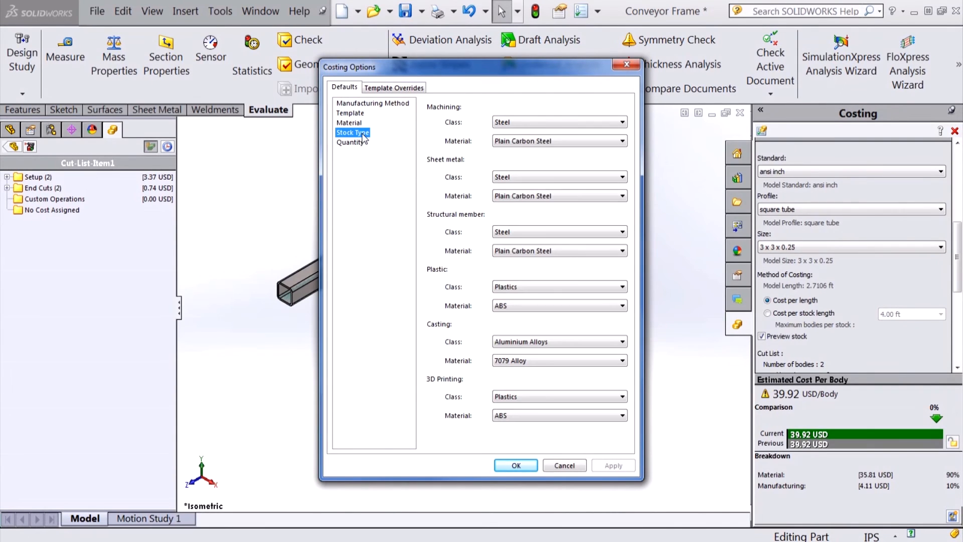
{"action": "left_click", "coordinate": [350, 142]}
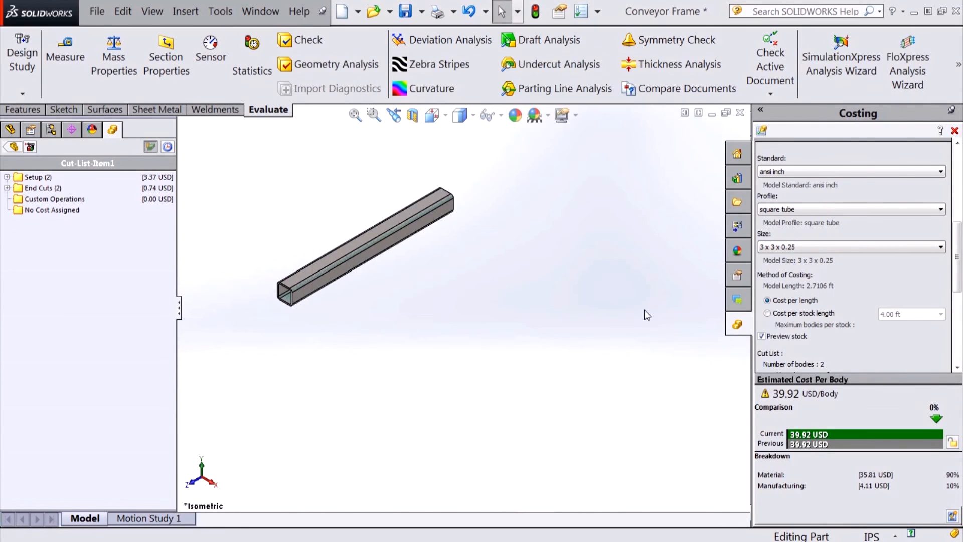
{"action": "mouse_move", "coordinate": [917, 231]}
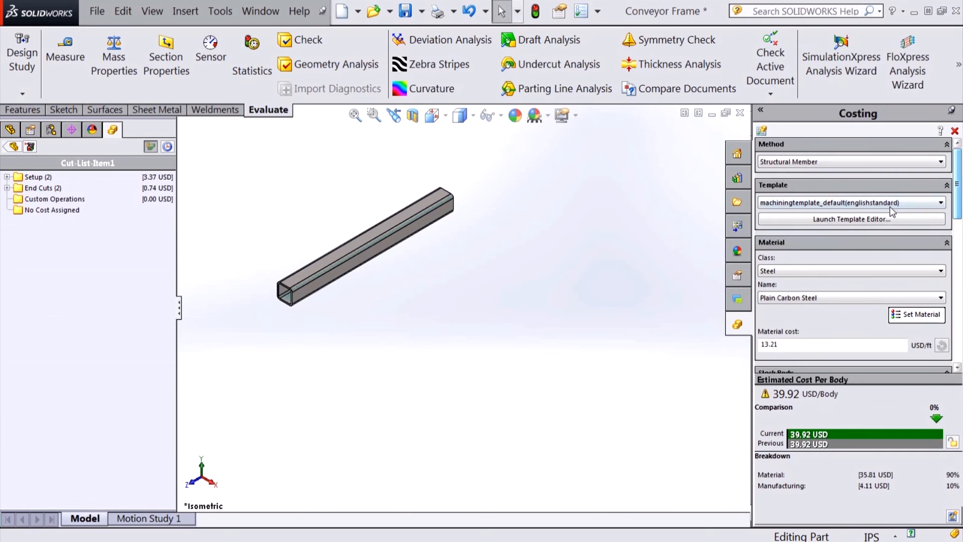
Launch the Costing Template Editor on the read-only default machining template.
{"action": "left_click", "coordinate": [852, 219]}
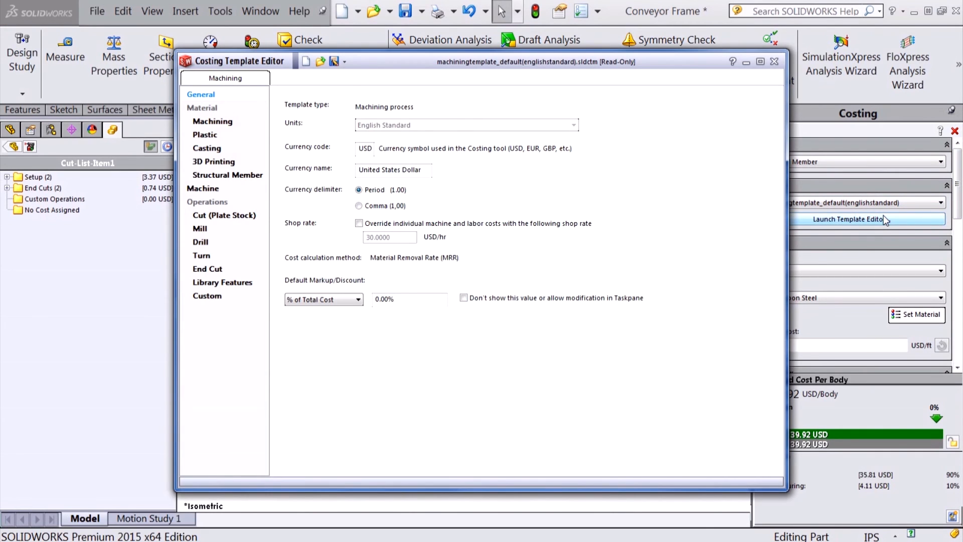
{"action": "mouse_move", "coordinate": [682, 222]}
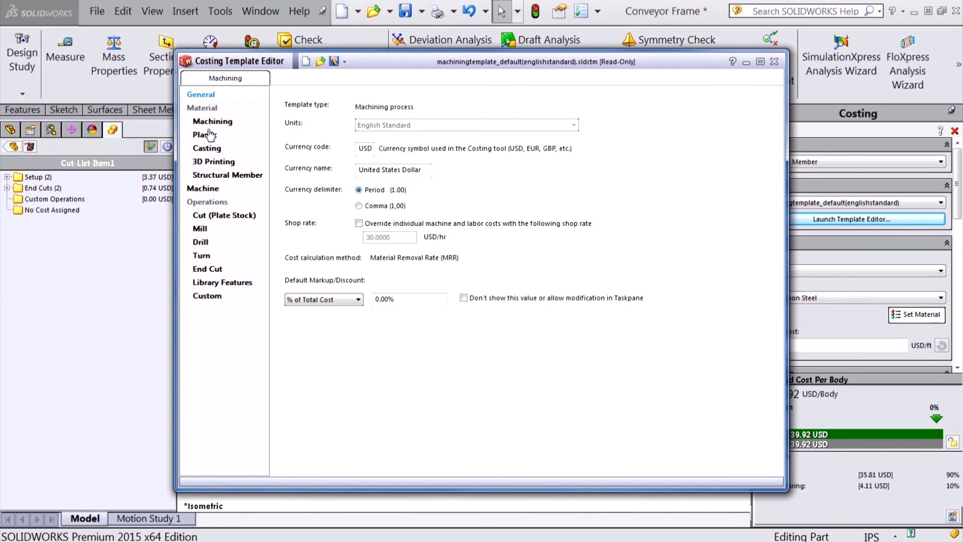
Review the template's machine and labor costs, then view the machining material table.
{"action": "left_click", "coordinate": [203, 189]}
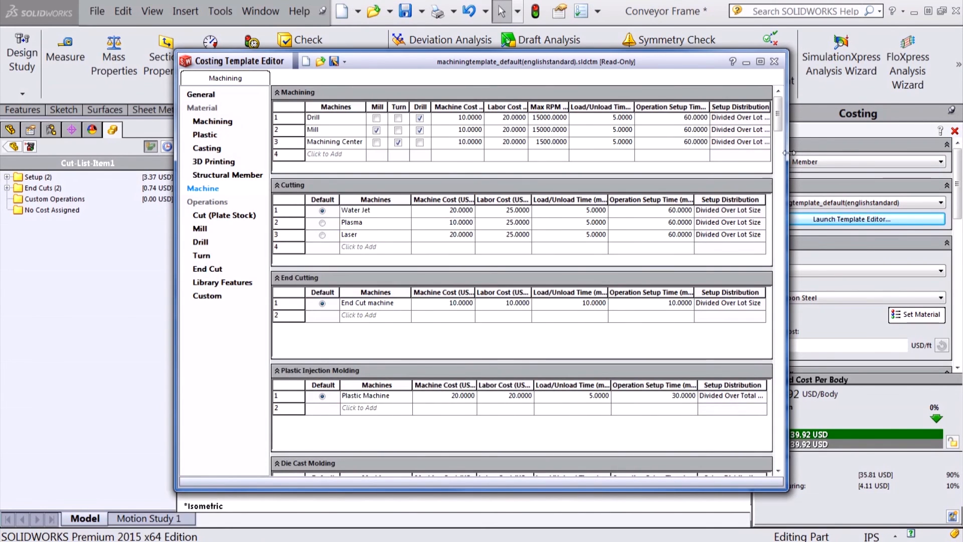
{"action": "scroll", "scroll_direction": "down", "scroll_amount": 3}
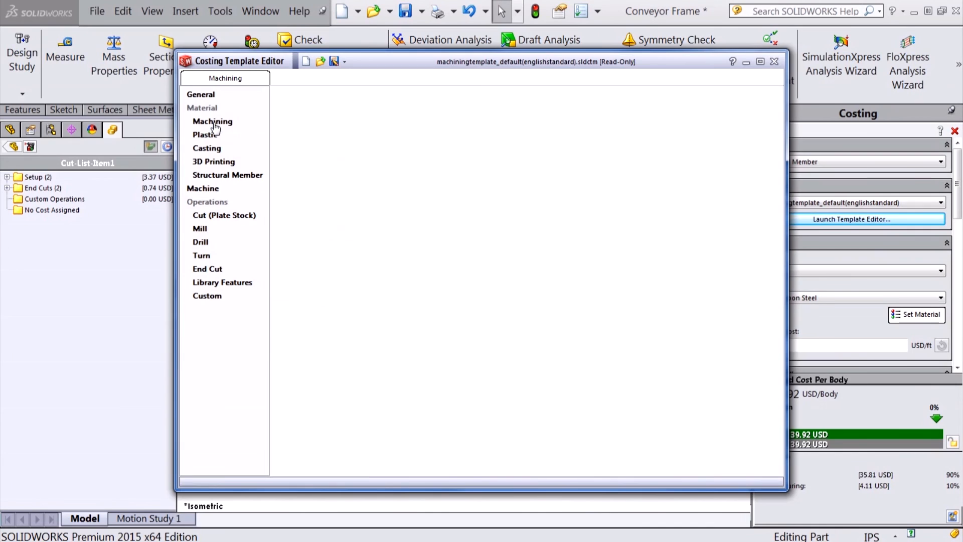
{"action": "left_click", "coordinate": [212, 122]}
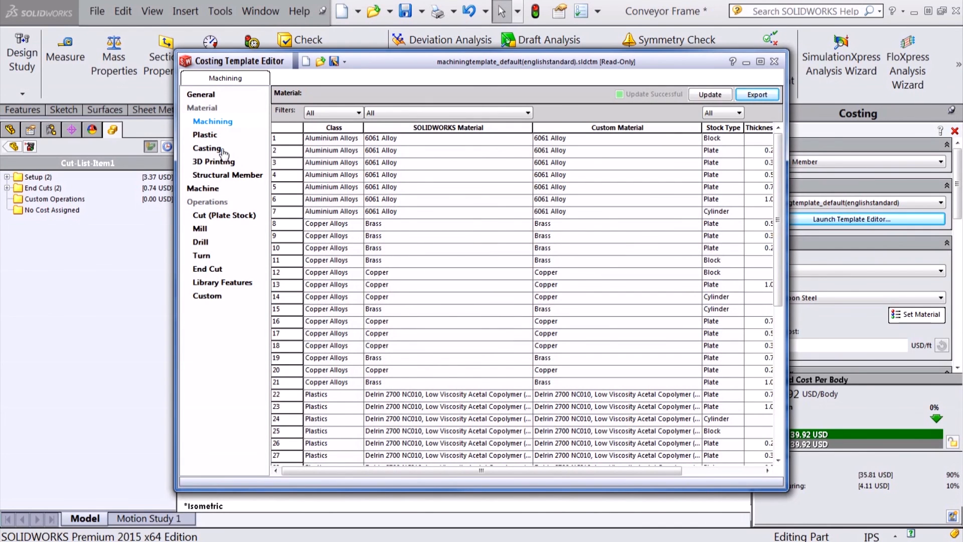
{"action": "mouse_move", "coordinate": [237, 168]}
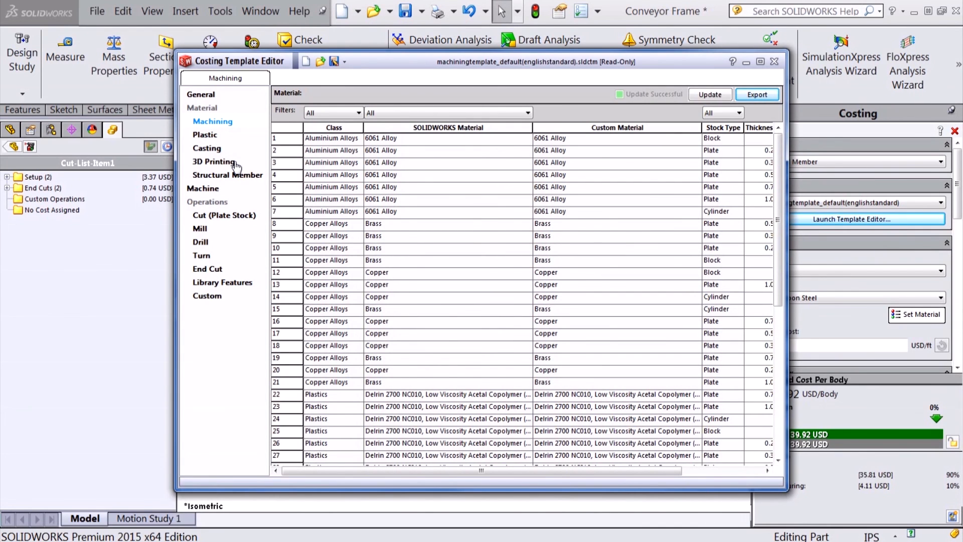
{"action": "mouse_move", "coordinate": [579, 149]}
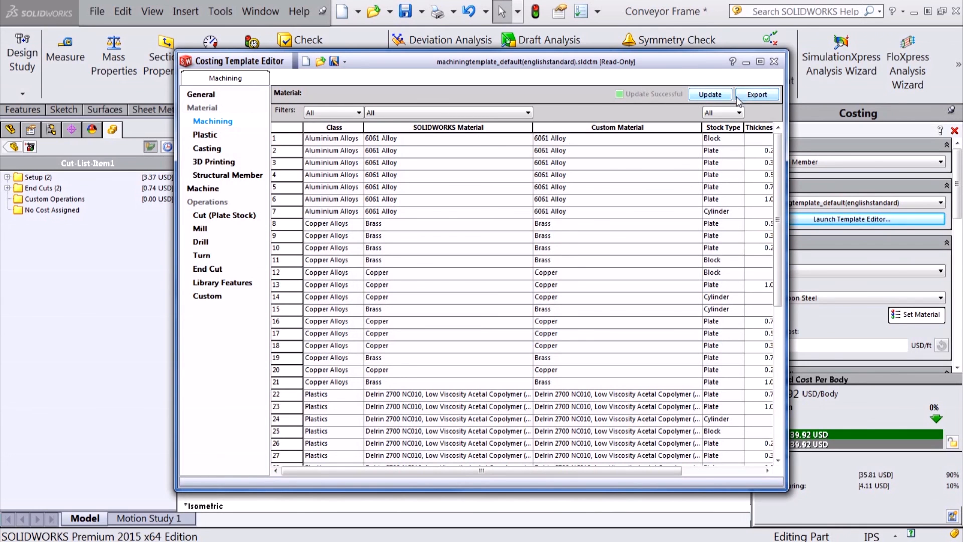
{"action": "mouse_move", "coordinate": [750, 102]}
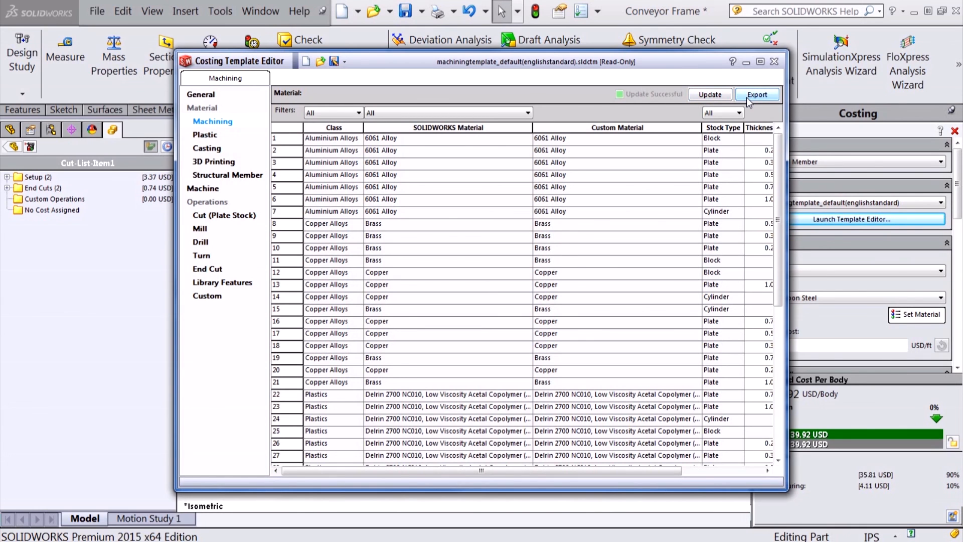